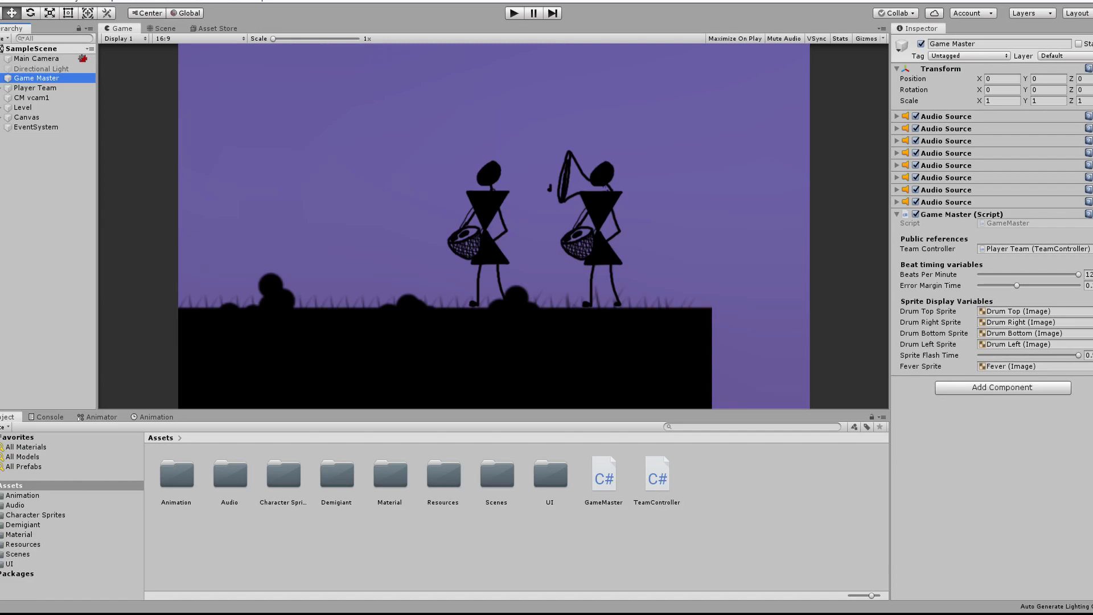
Open the GameMaster C# script in Visual Studio Code from the Project window
{"action": "double_click", "coordinate": [602, 474]}
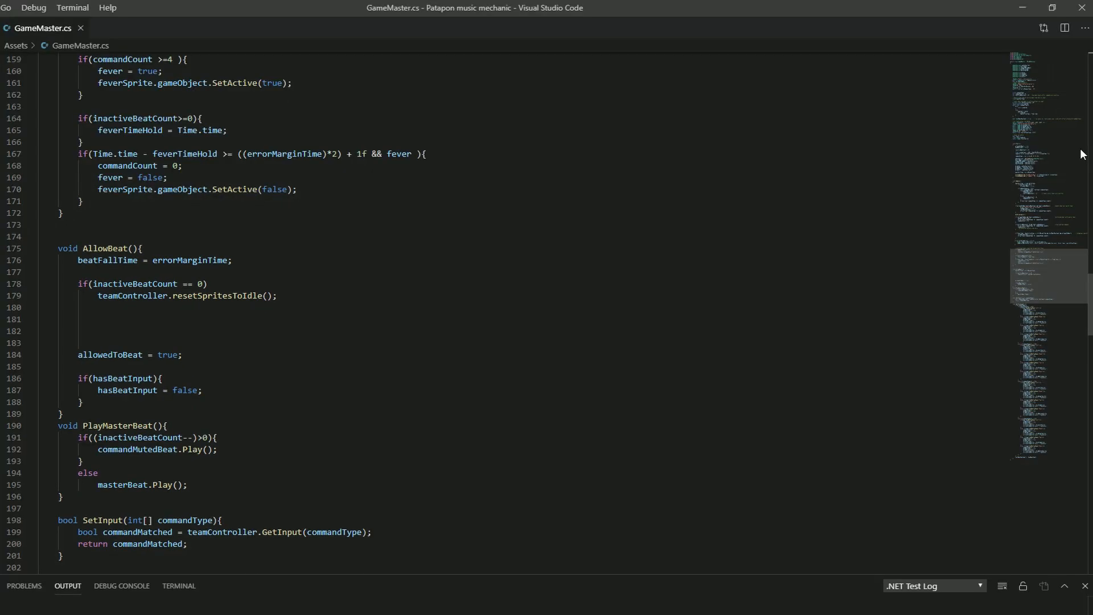
Scroll GameMaster.cs past GetDrumInputs, then switch to the TeamController.cs tab
{"action": "scroll", "scroll_direction": "down", "scroll_amount": 3}
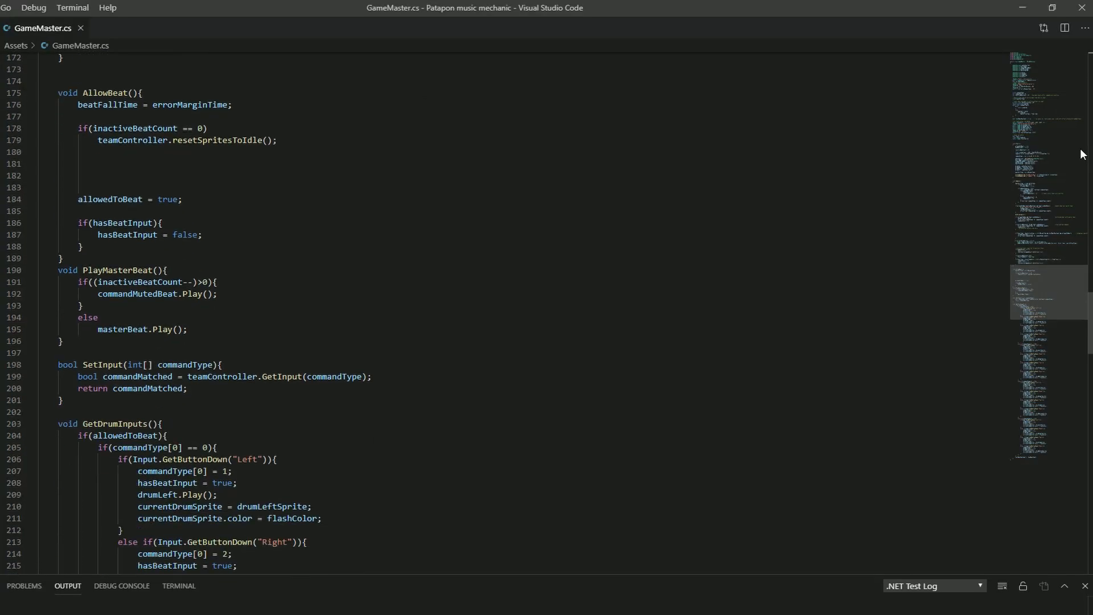
{"action": "scroll", "scroll_direction": "down", "scroll_amount": 3}
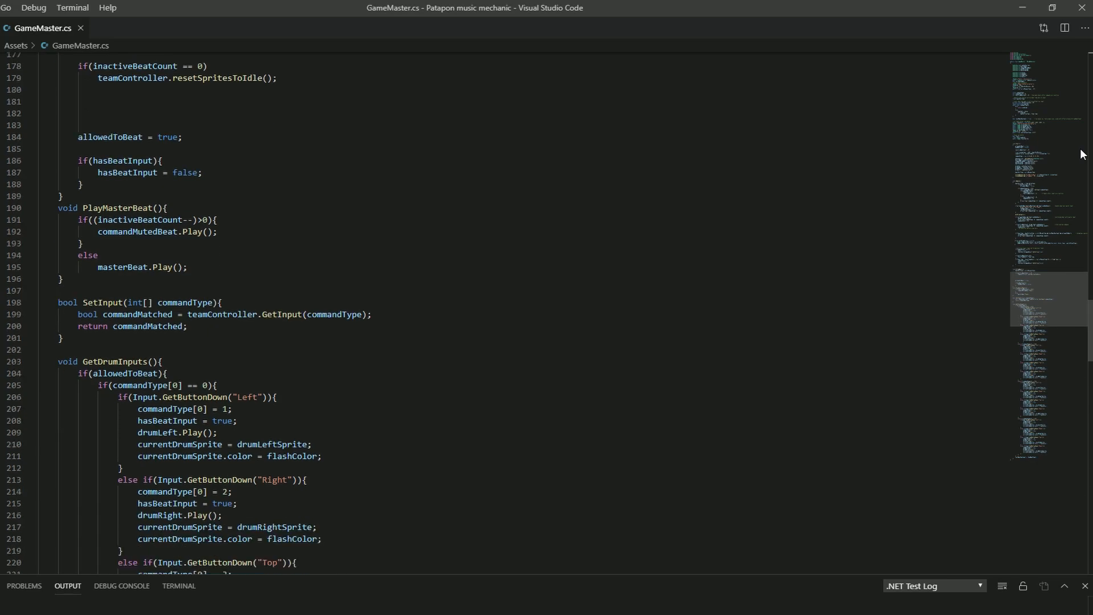
{"action": "scroll", "scroll_direction": "down", "scroll_amount": 3}
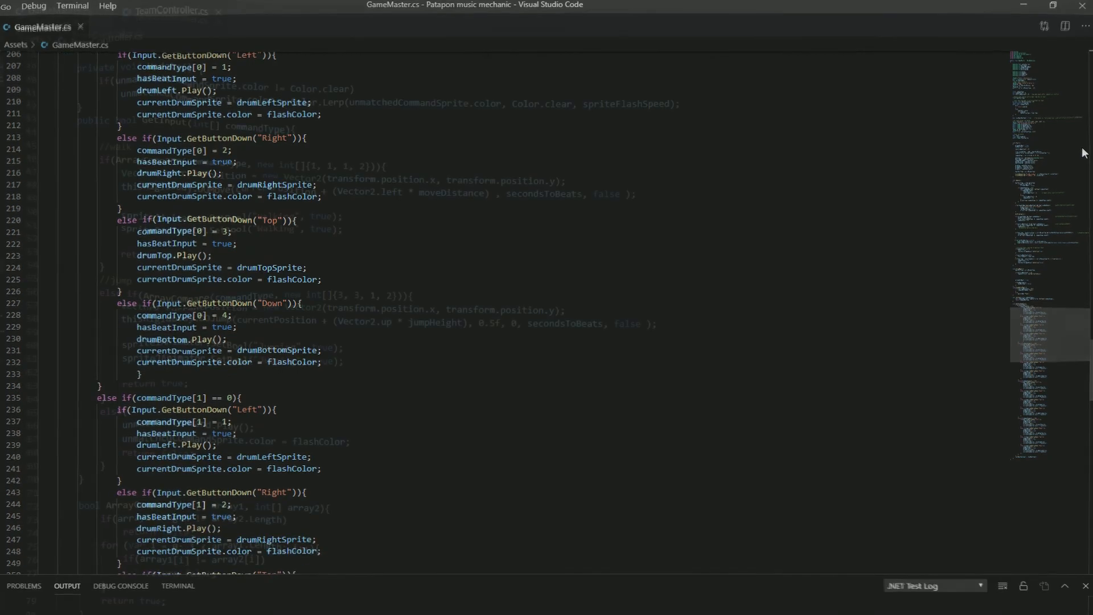
{"action": "left_click", "coordinate": [168, 12]}
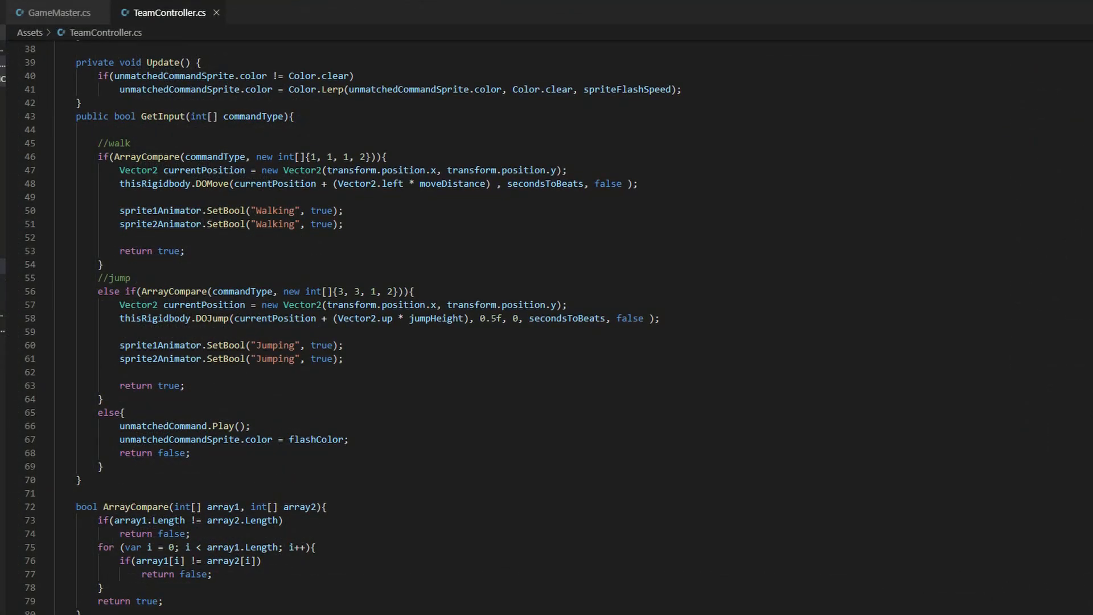